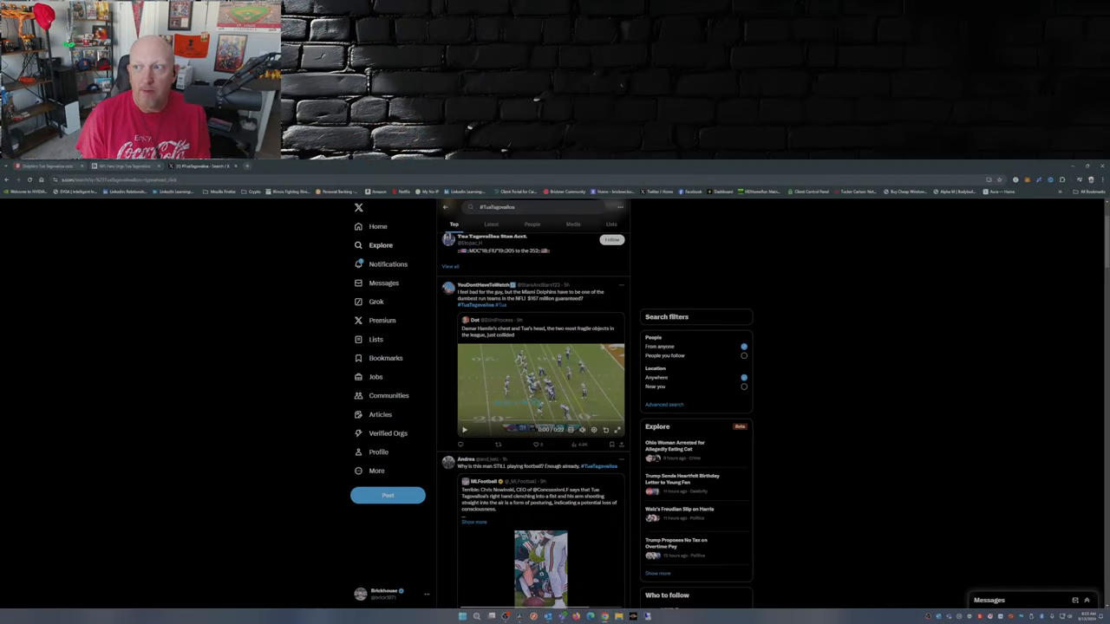
Play the quoted collision clip and pause it at 0:11 with Tua down on the turf
click(1102, 179)
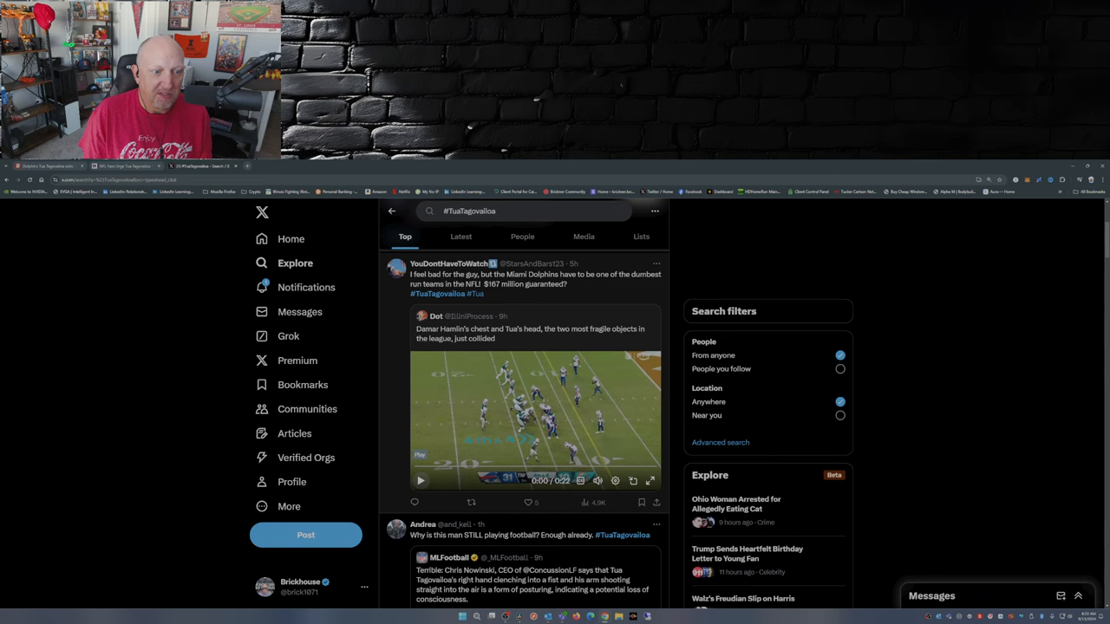
click(420, 481)
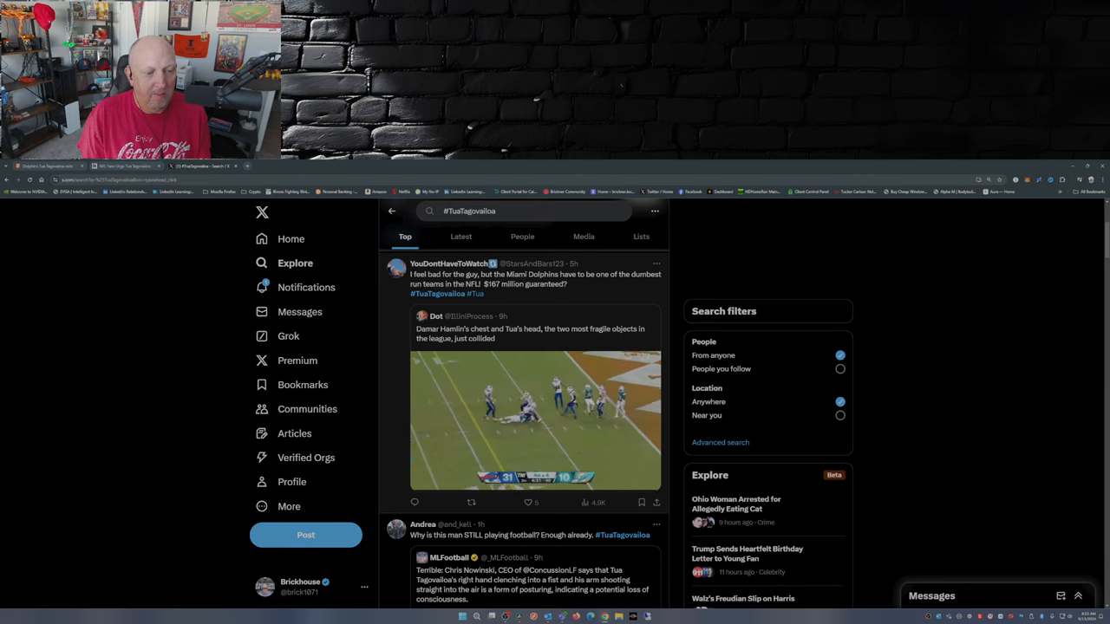
click(534, 420)
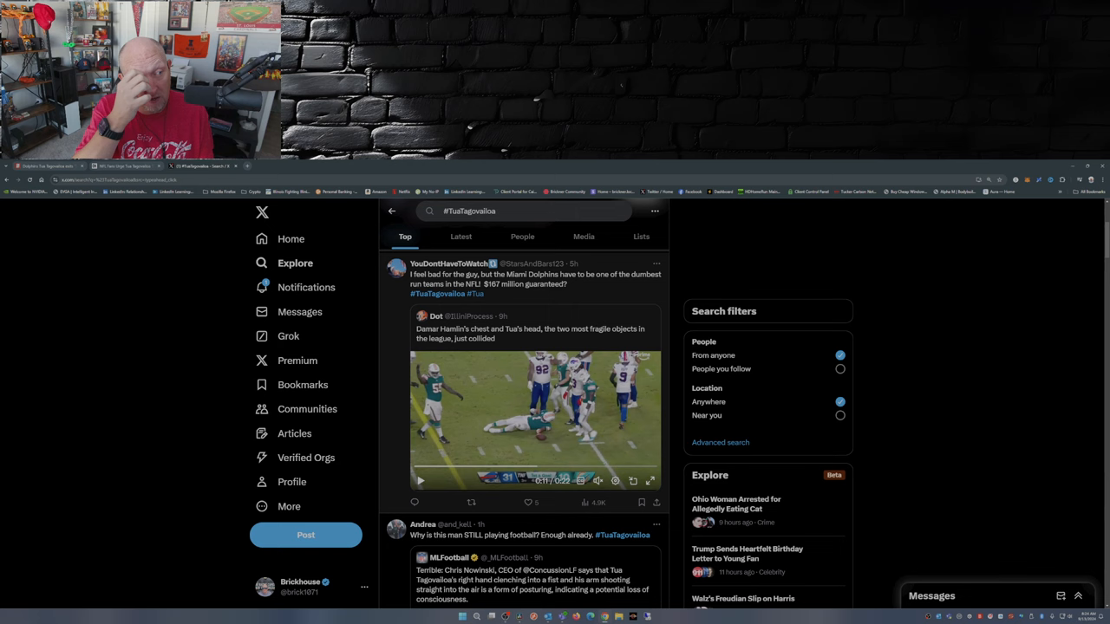
scroll(up, 3)
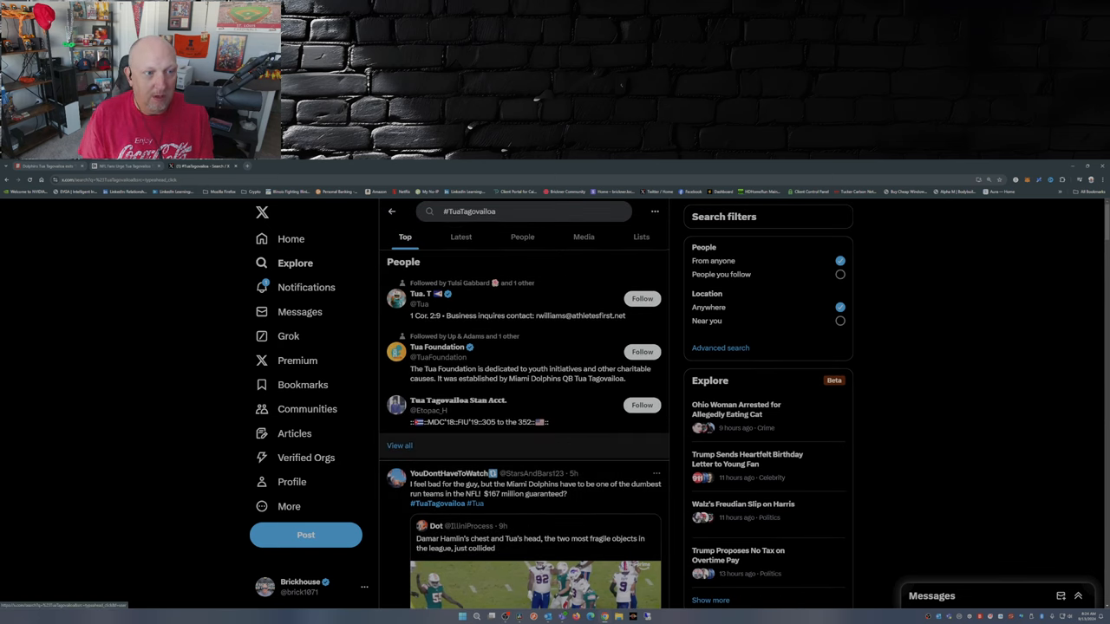
scroll(down, 3)
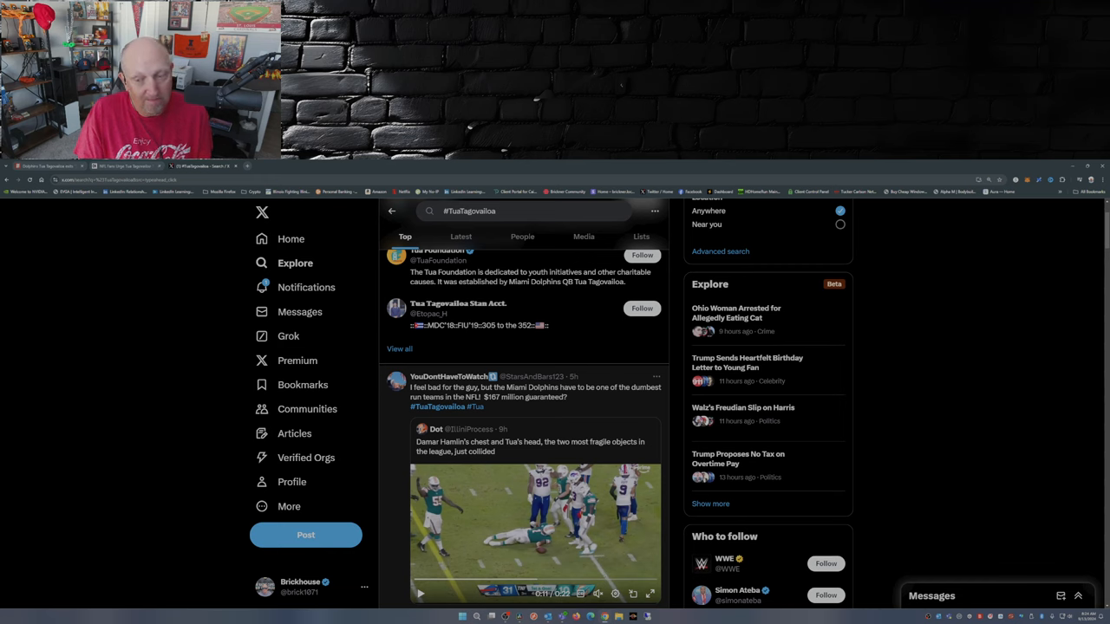
scroll(down, 3)
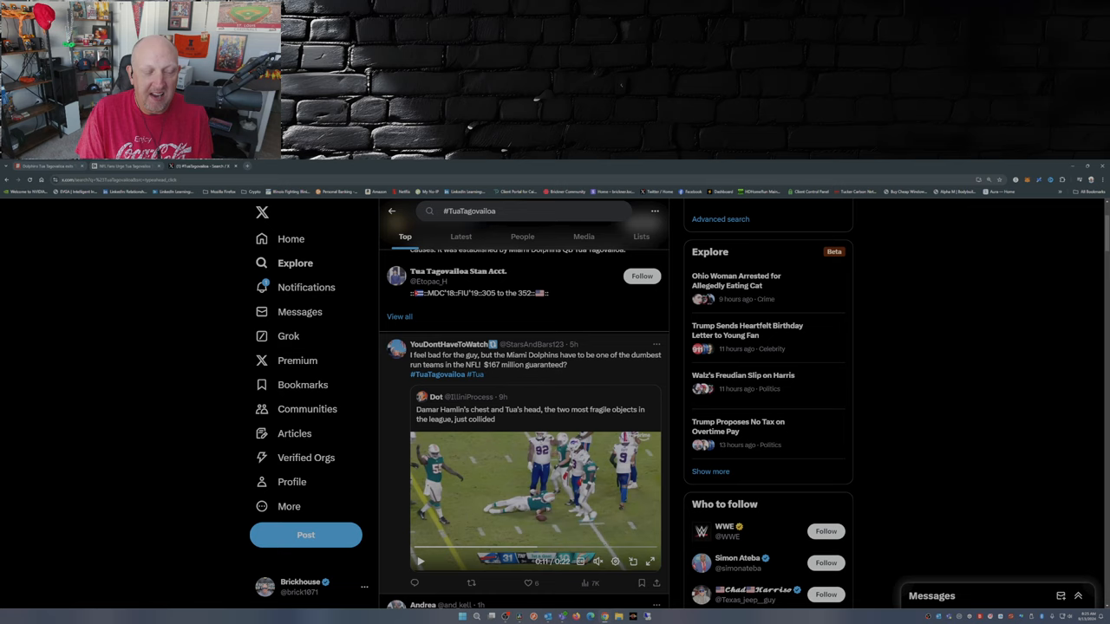
scroll(down, 3)
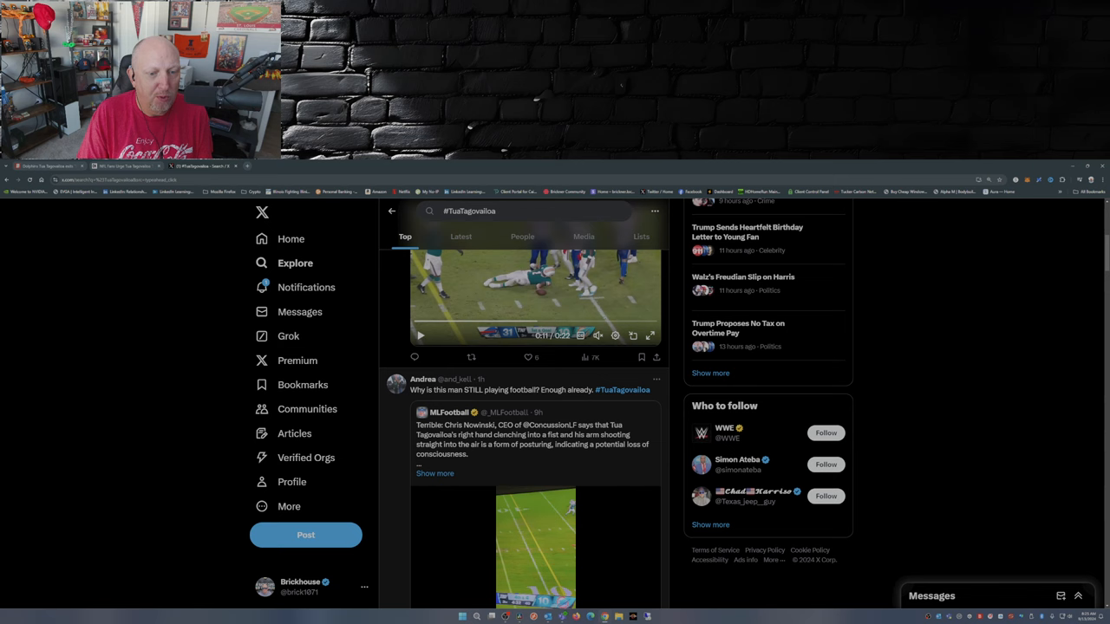
scroll(down, 3)
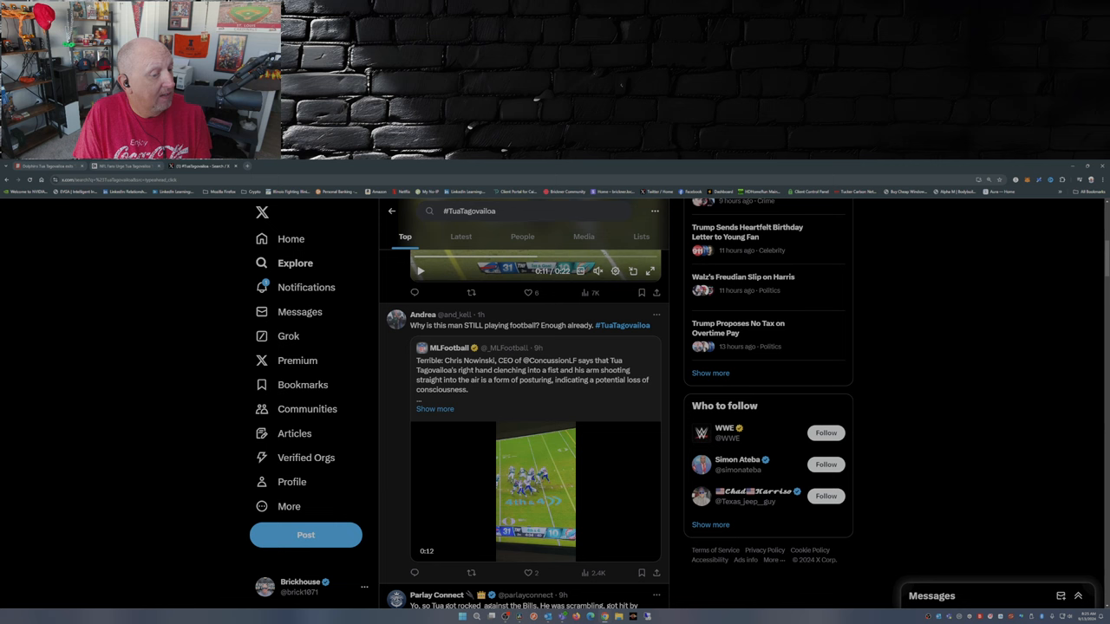
Play the MLFootball quote clip, then scroll past the retirement replies to the OutKick article
click(534, 373)
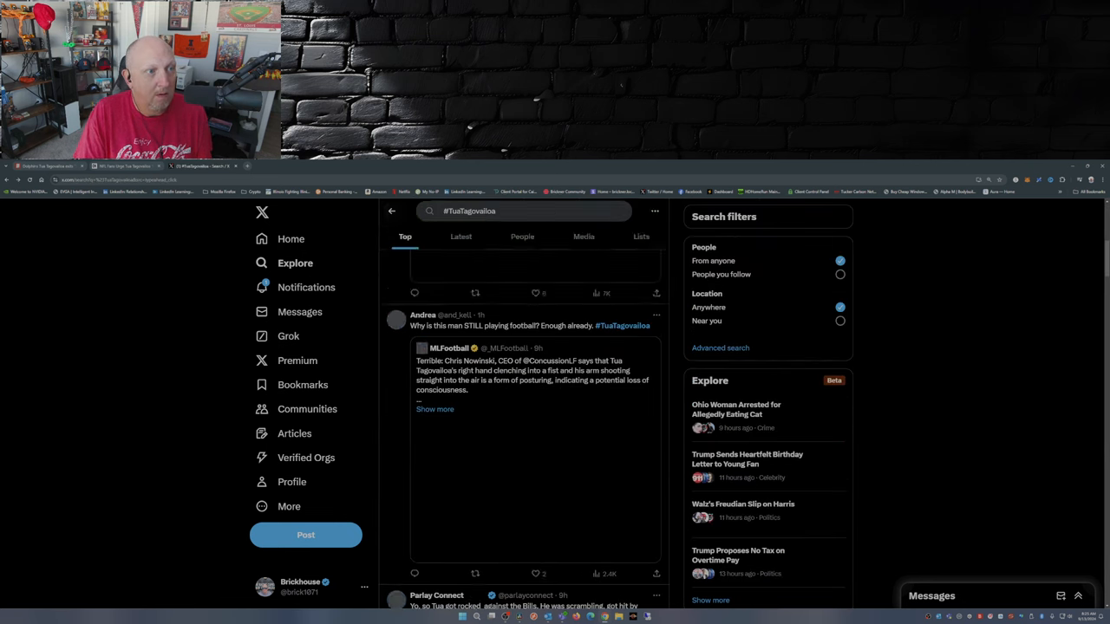
scroll(down, 3)
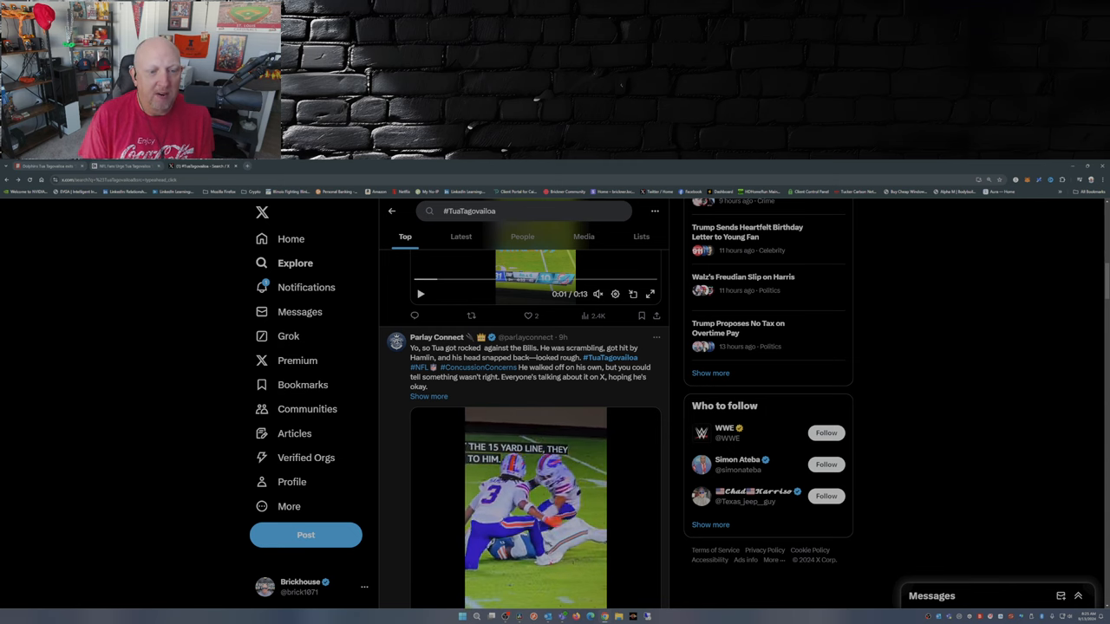
scroll(down, 3)
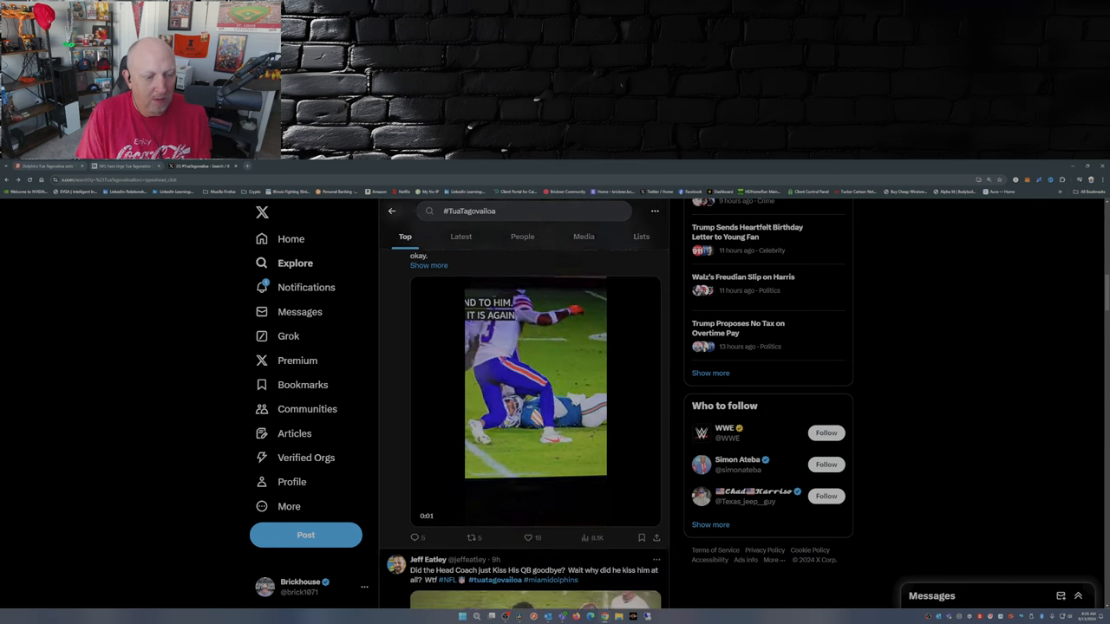
scroll(down, 3)
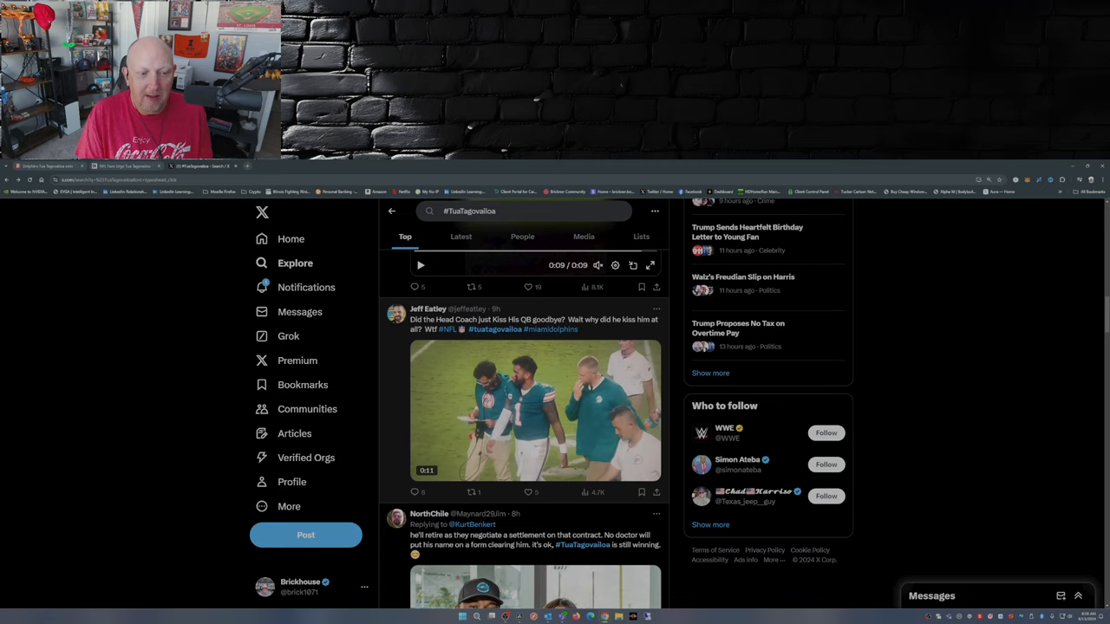
scroll(down, 3)
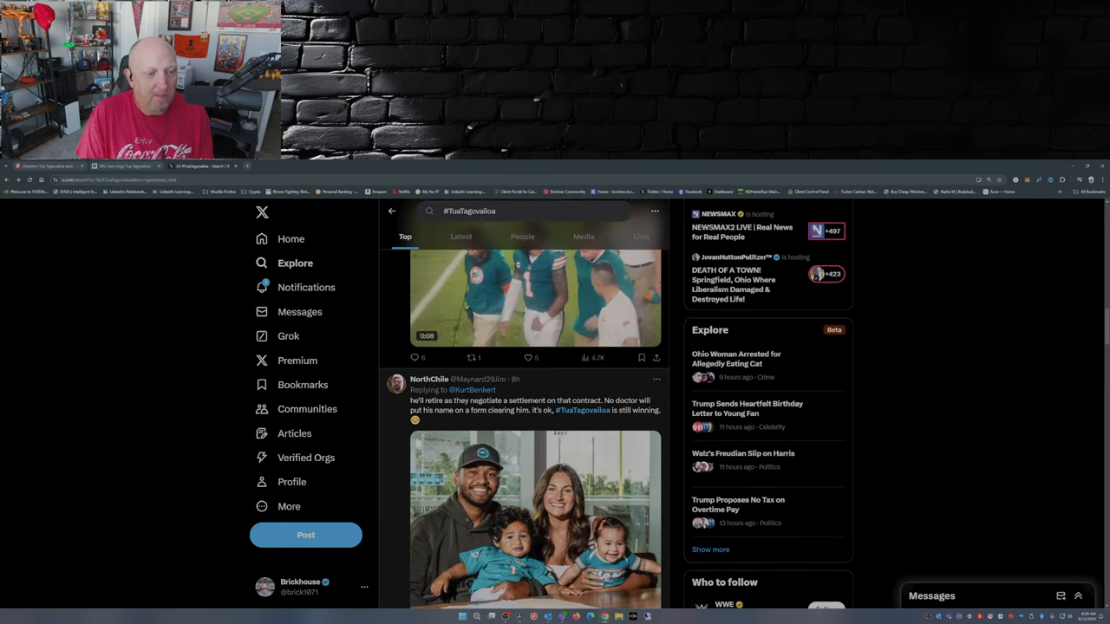
scroll(down, 3)
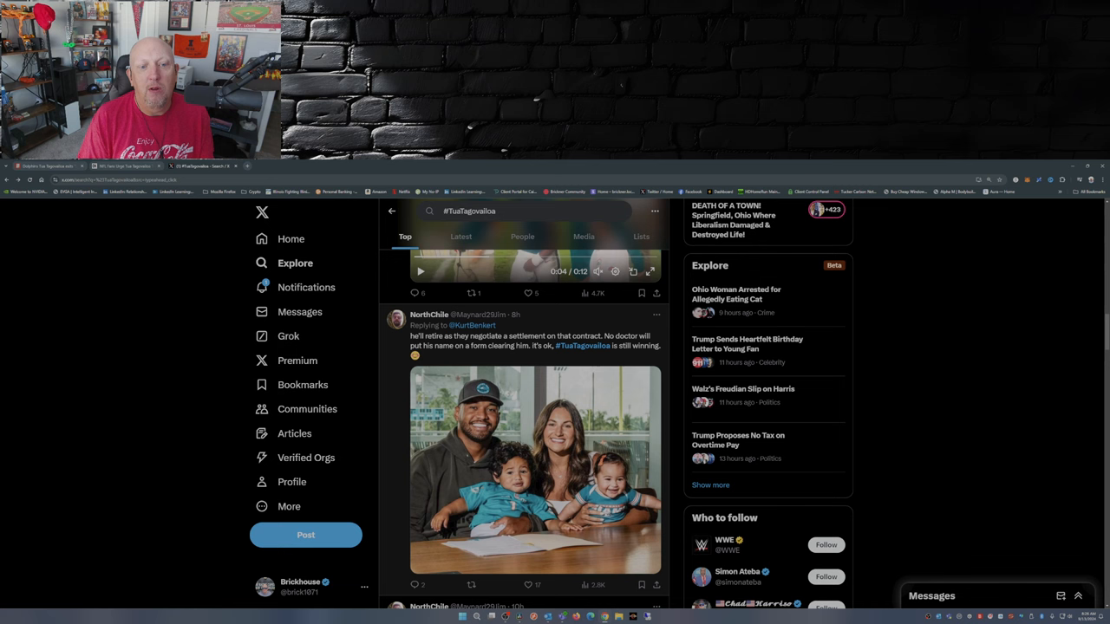
scroll(down, 3)
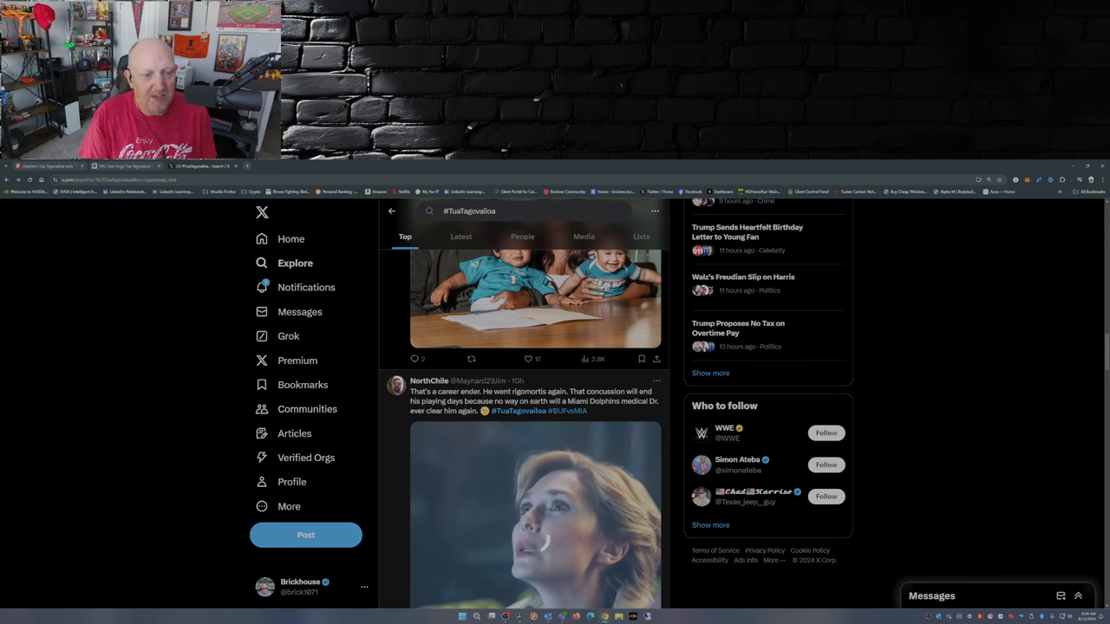
scroll(down, 3)
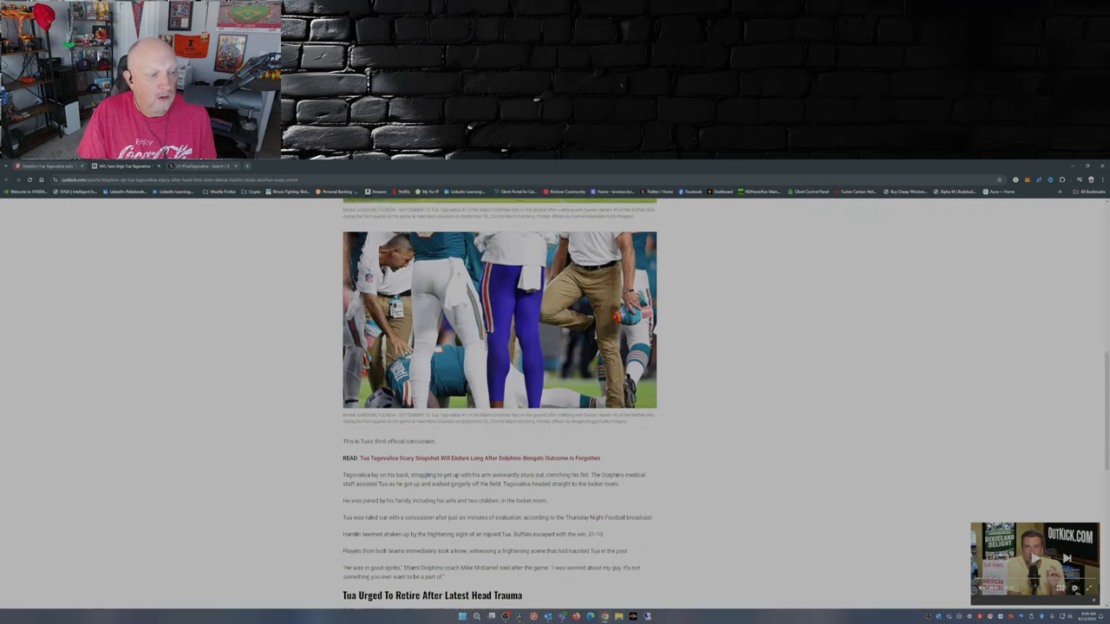
Scroll the OutKick article past the 'Tua Urged To Retire After Latest Head Trauma' heading
scroll(down, 3)
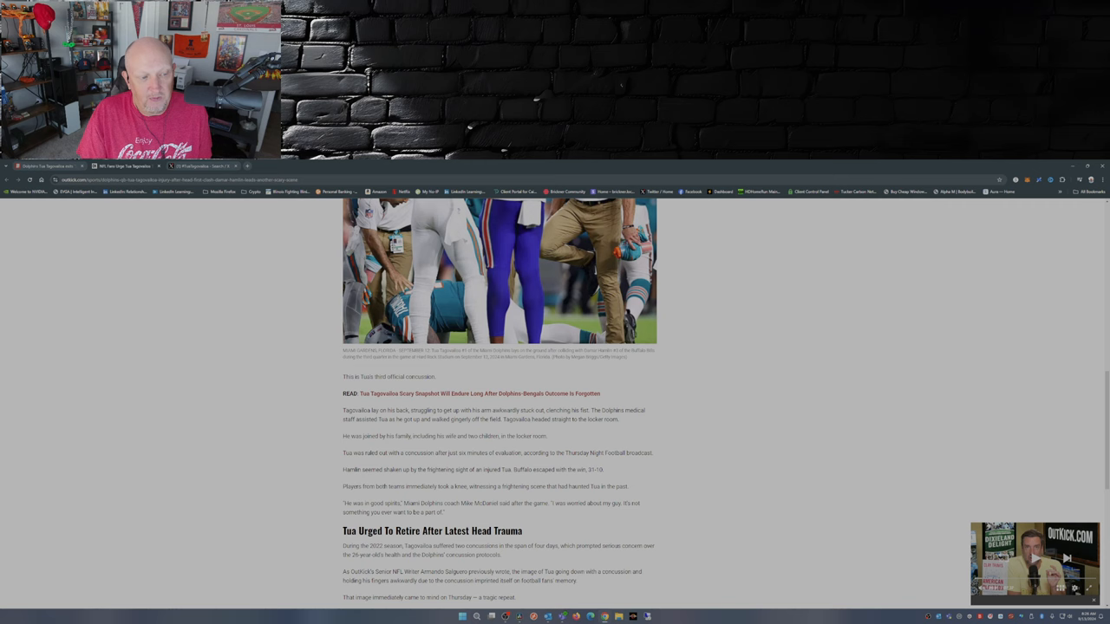
scroll(down, 3)
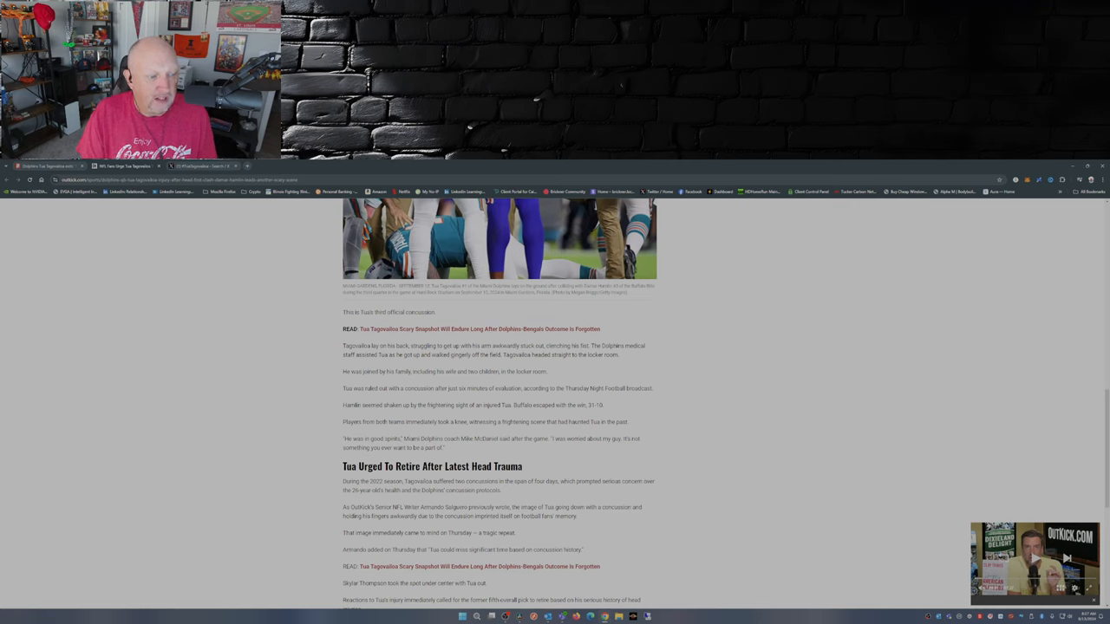
scroll(down, 3)
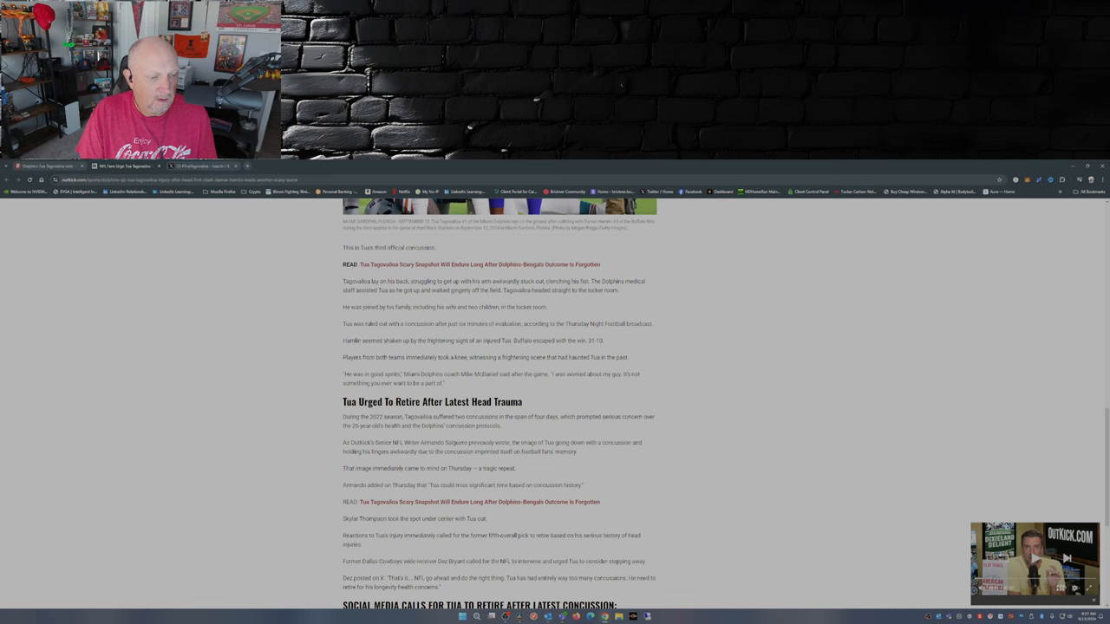
Scroll past the social media retirement calls section to the tags and author byline
scroll(down, 3)
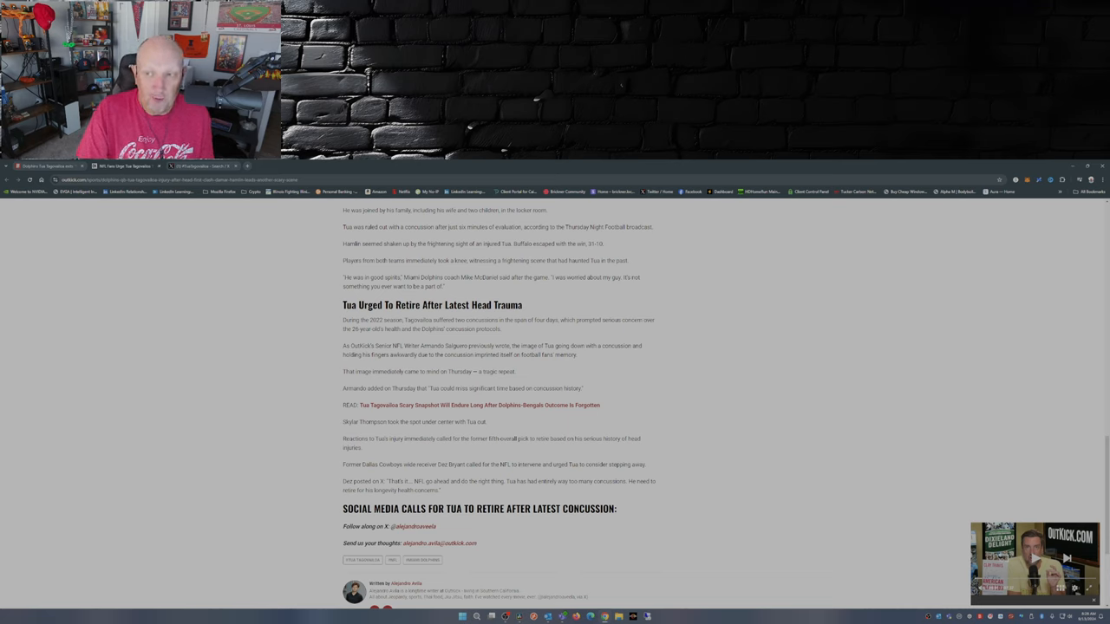
scroll(down, 3)
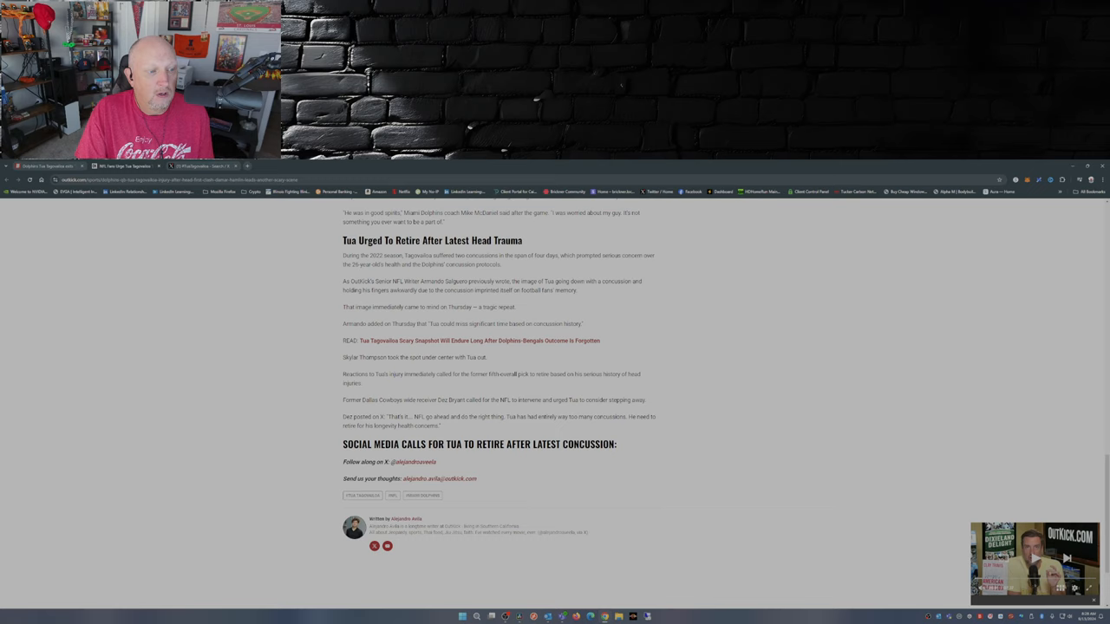